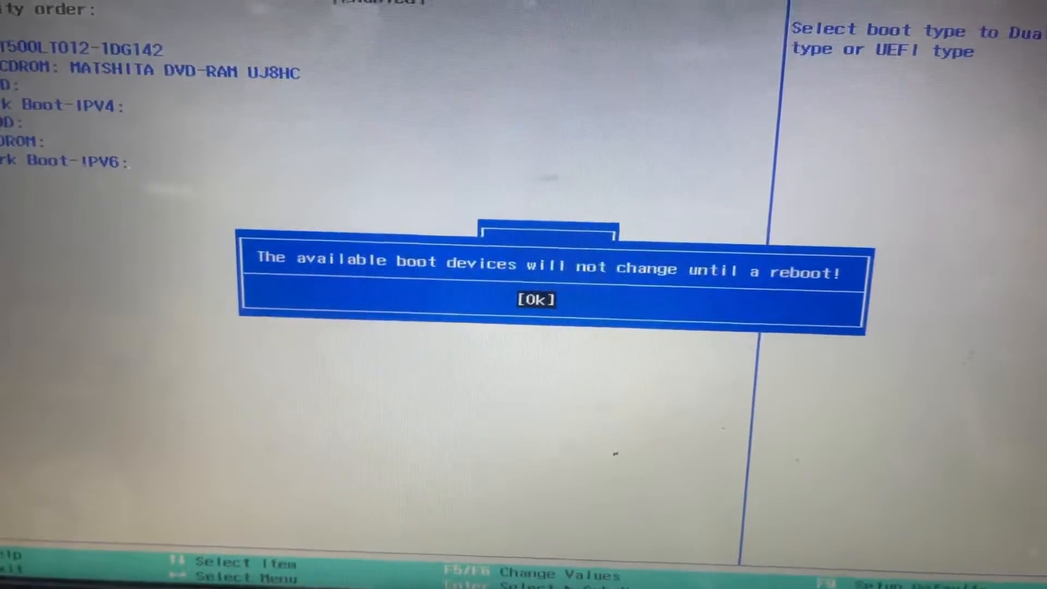
- Acknowledge the boot-device reboot notice and move to the Exit tab with Legacy mode set
{"action": "left_click", "coordinate": [534, 298]}
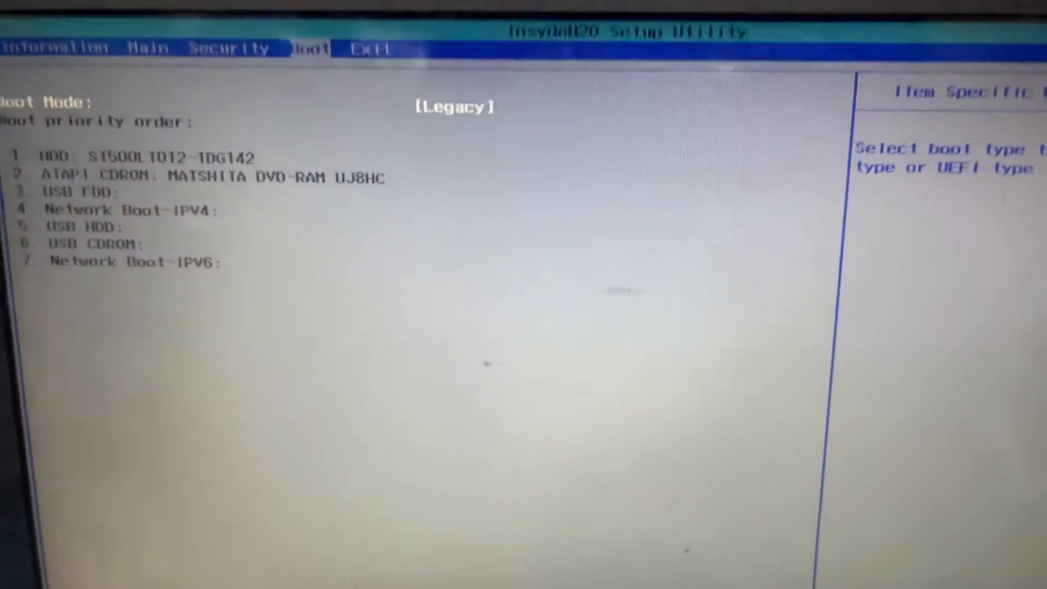
{"action": "key", "text": "Right"}
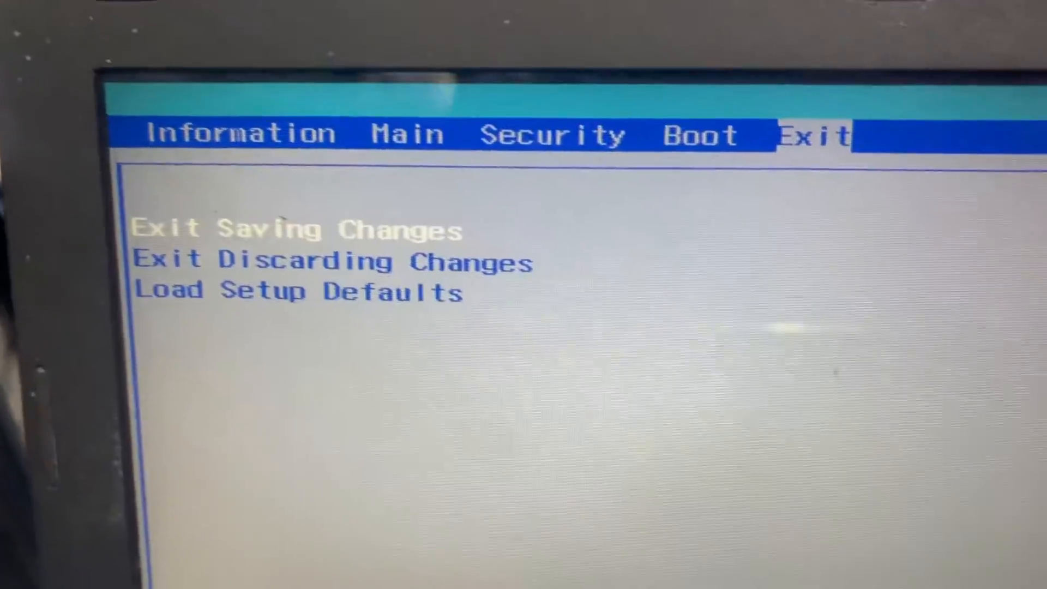